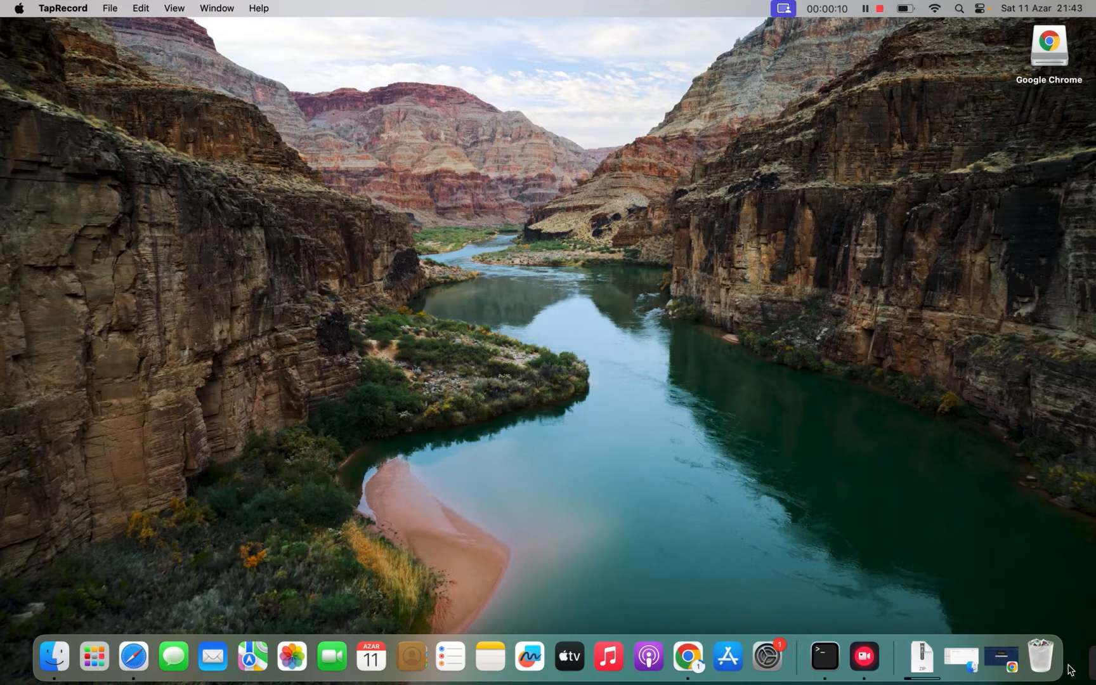
mouse_move(132, 656)
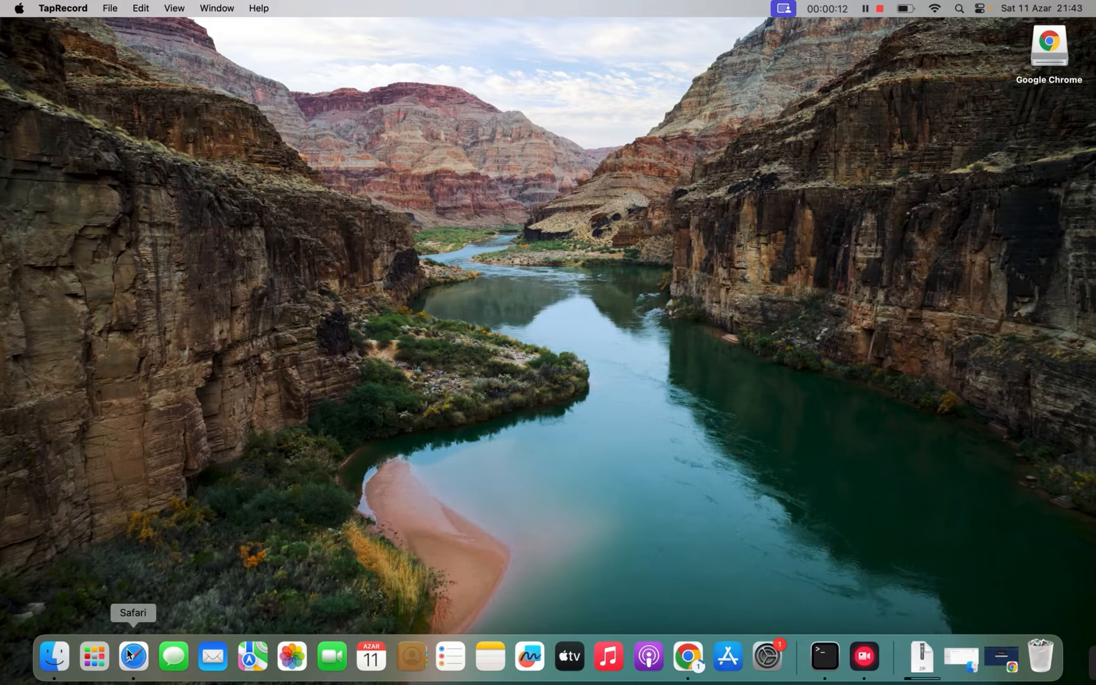
Step: Launch Safari from the Dock
left_click(132, 656)
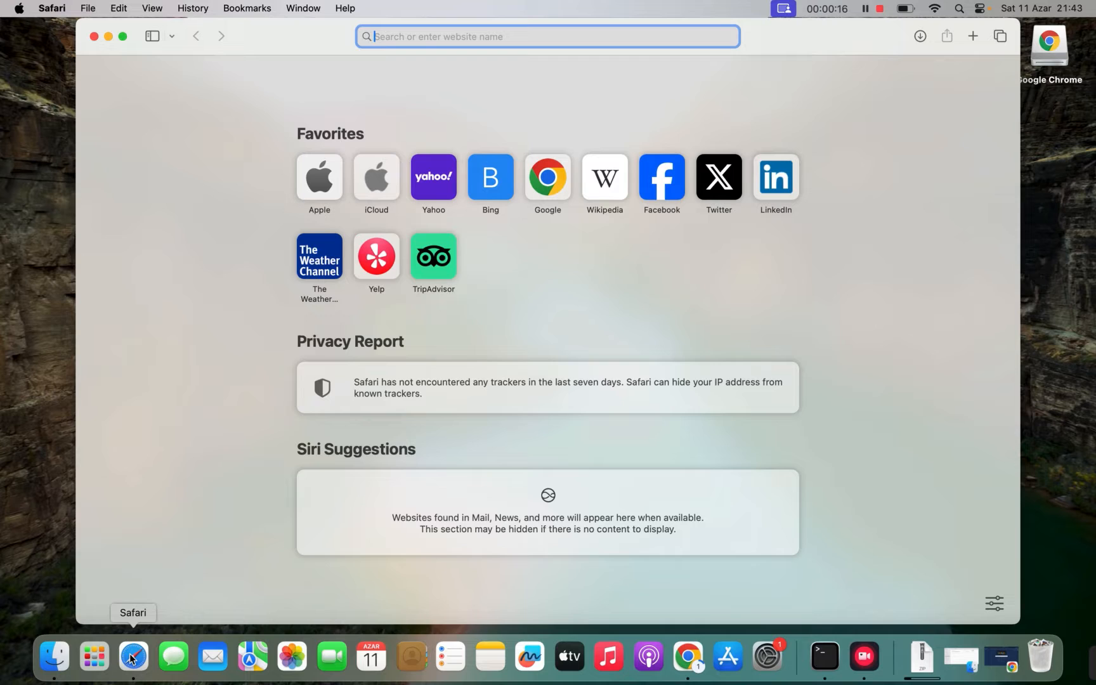
Step: Search the web for "fdm download" and follow the Free Download Manager result
type("f")
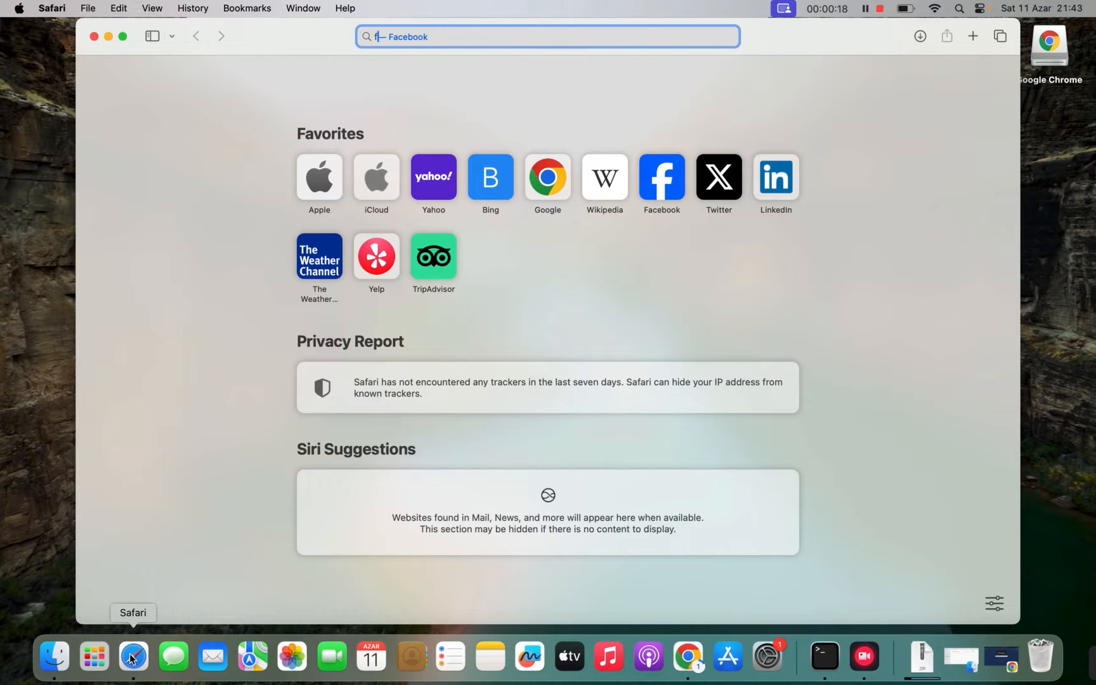
type("fdm download")
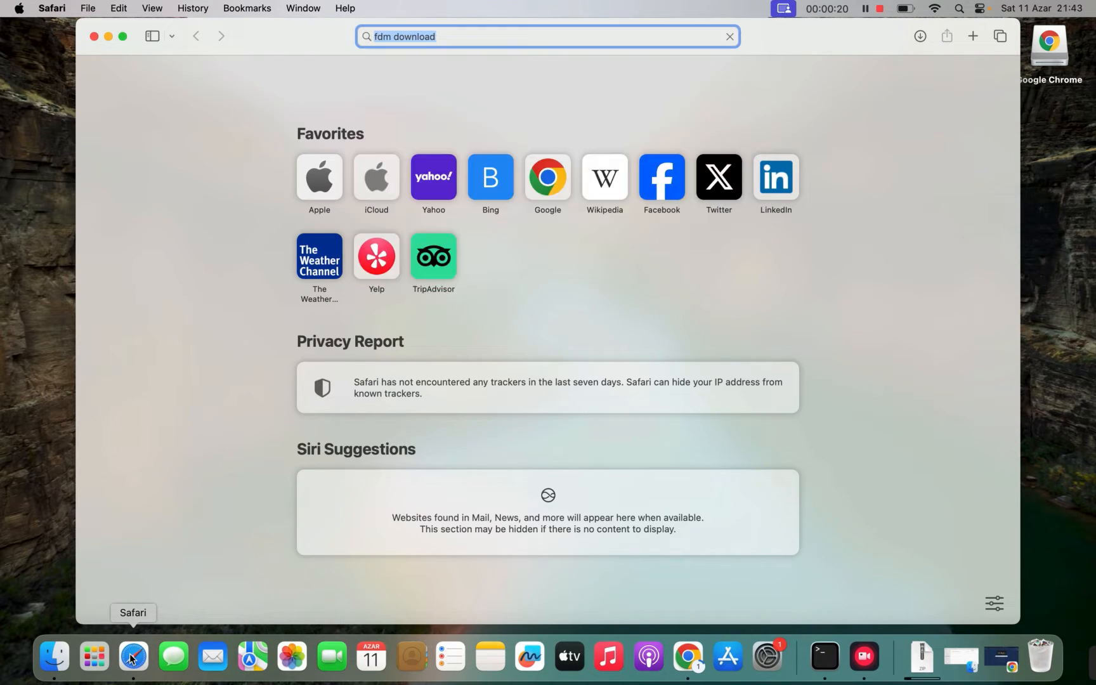
key("Return")
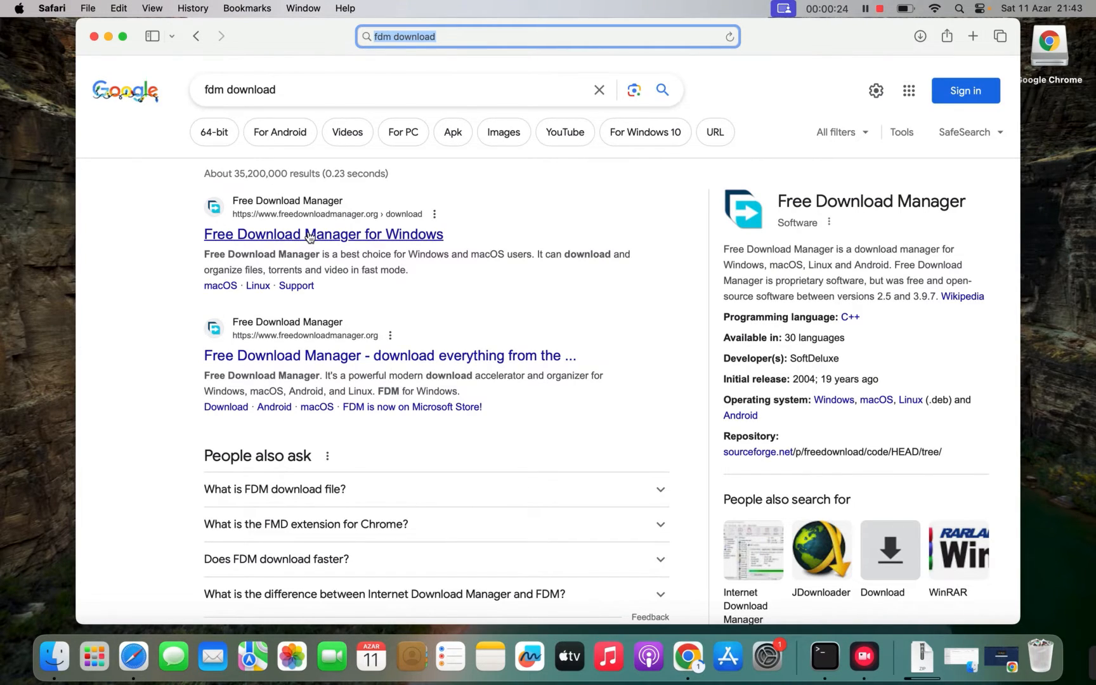
left_click(324, 234)
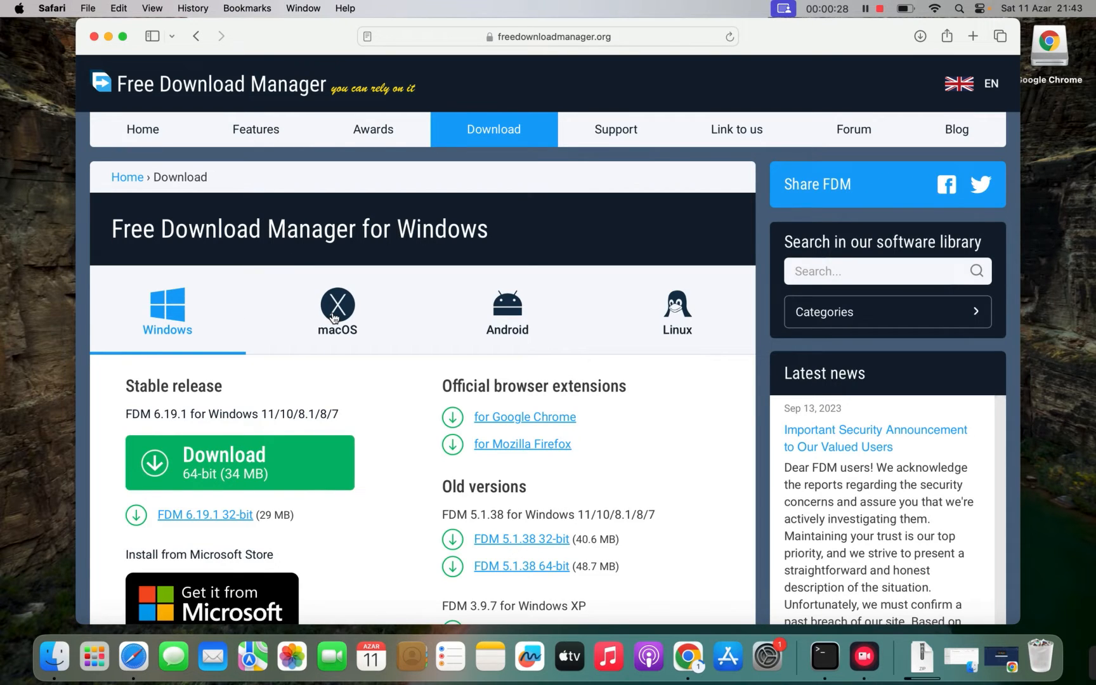
Step: Download the macOS 64-bit installer fdm.dmg (39.6 MB), allowing downloads from the site
left_click(338, 311)
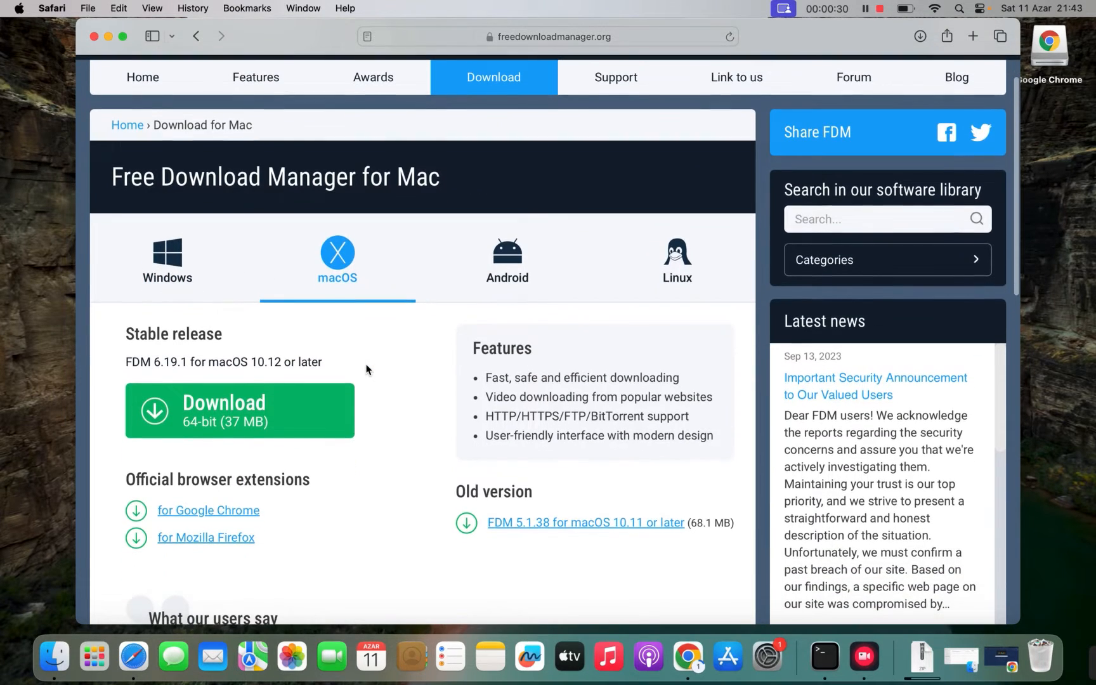
mouse_move(293, 410)
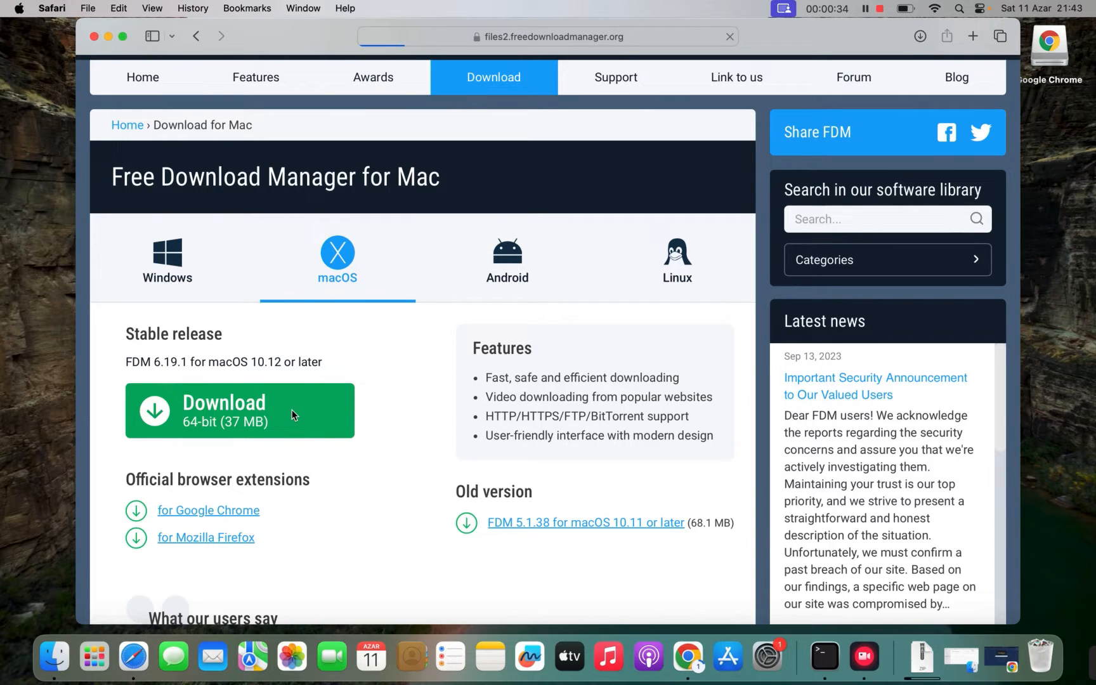
left_click(238, 409)
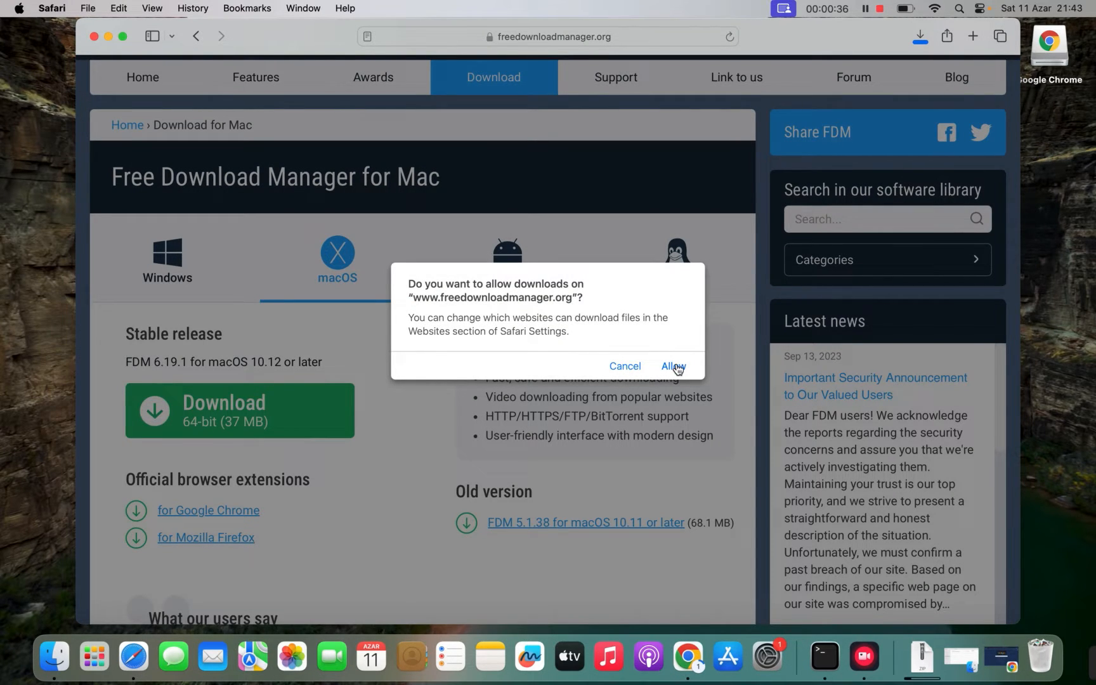
left_click(672, 365)
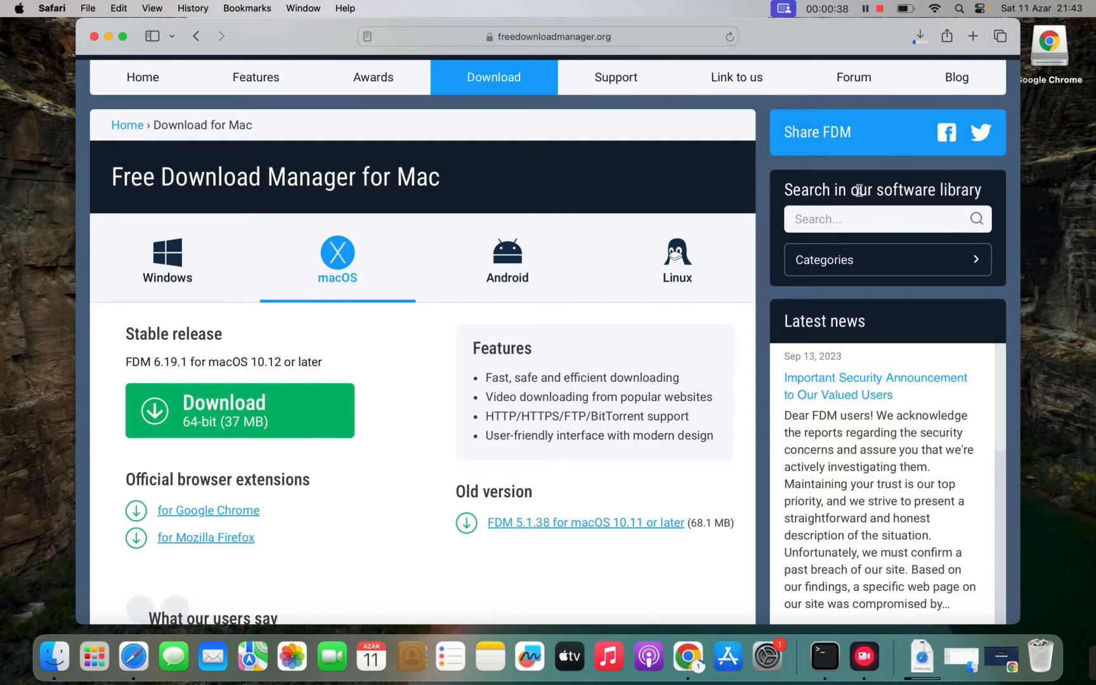
left_click(919, 36)
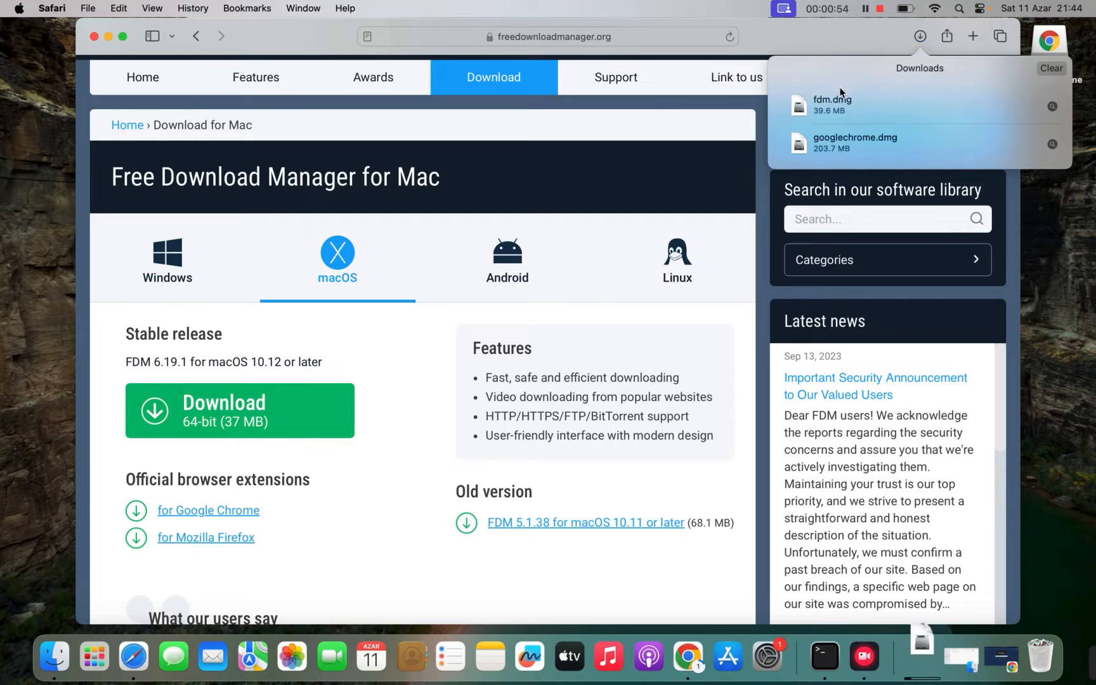
mouse_move(802, 121)
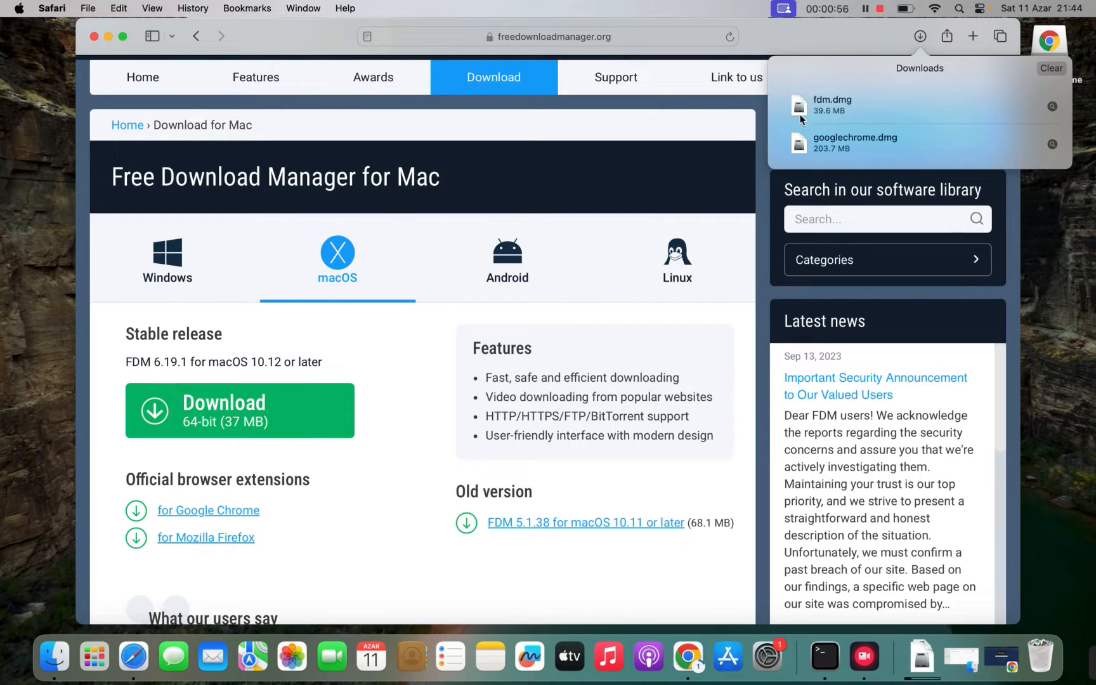
mouse_move(813, 114)
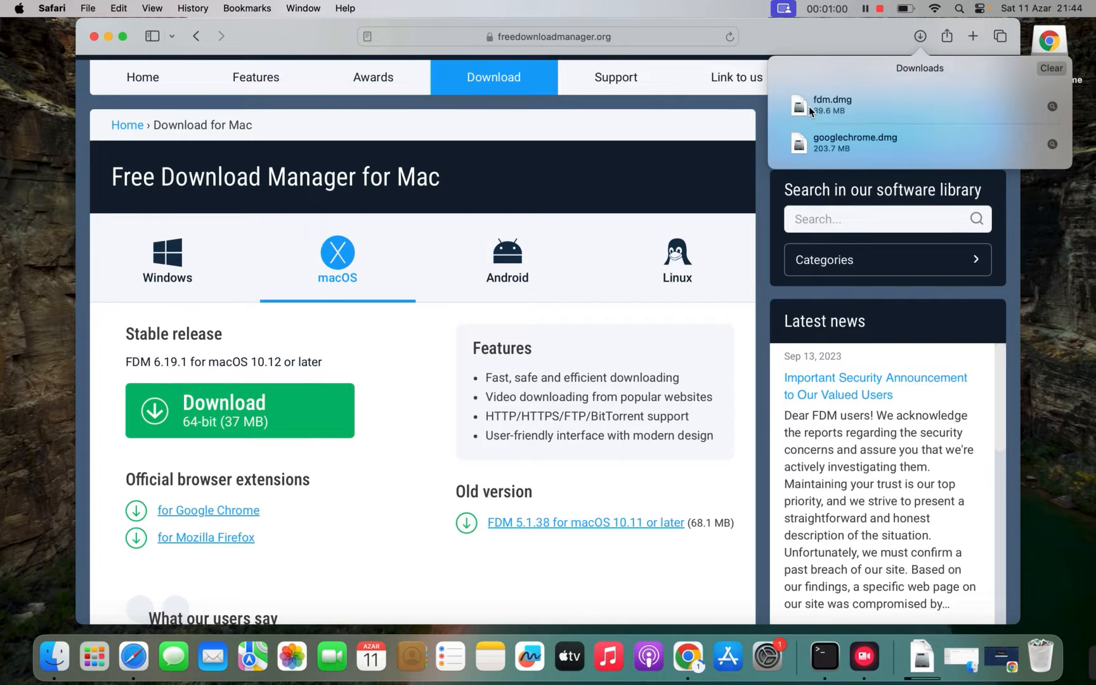
mouse_move(893, 46)
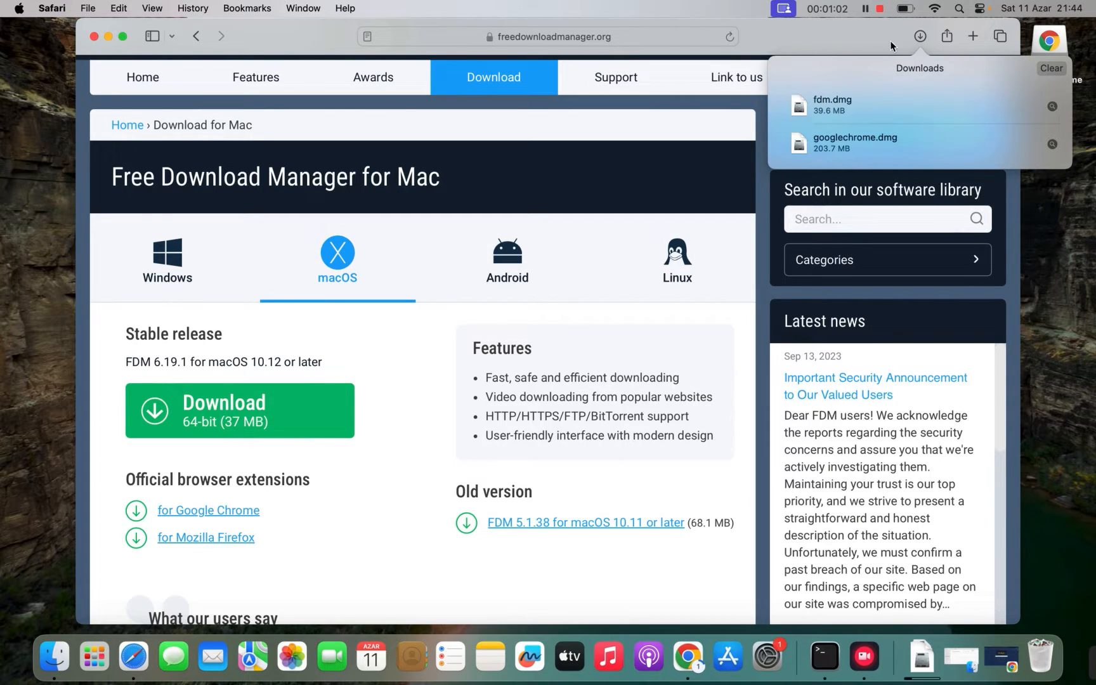
Step: Reveal the downloaded fdm.dmg in the Finder Downloads folder
left_click(482, 123)
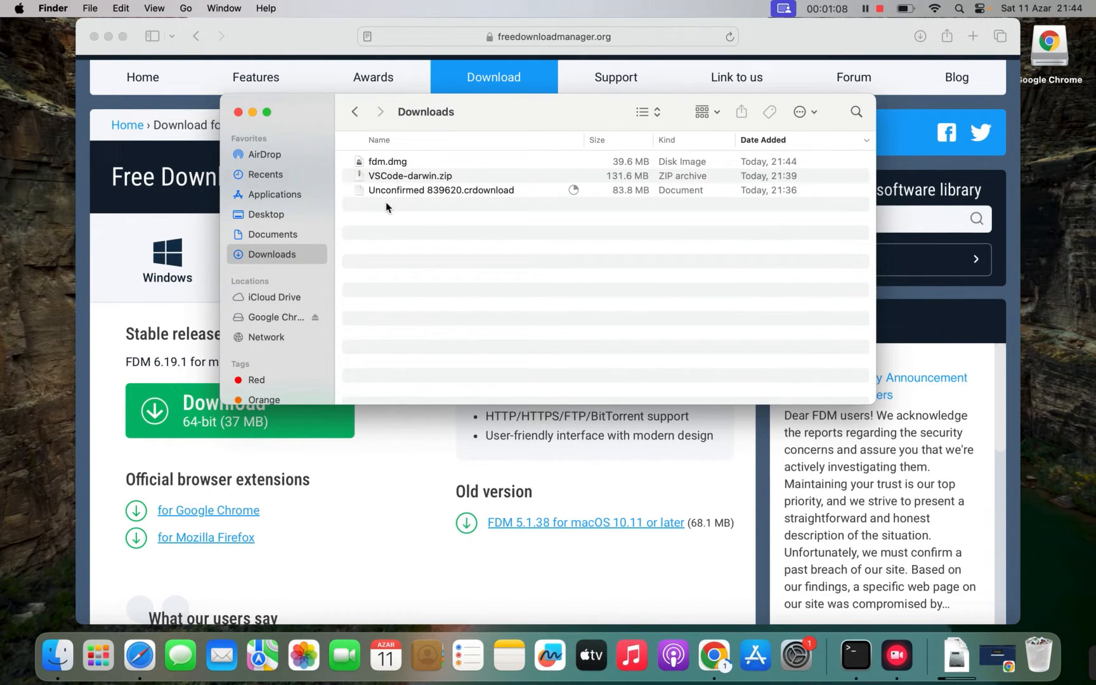
Step: Mount fdm.dmg and select the Free Download Manager app inside it
left_click(387, 161)
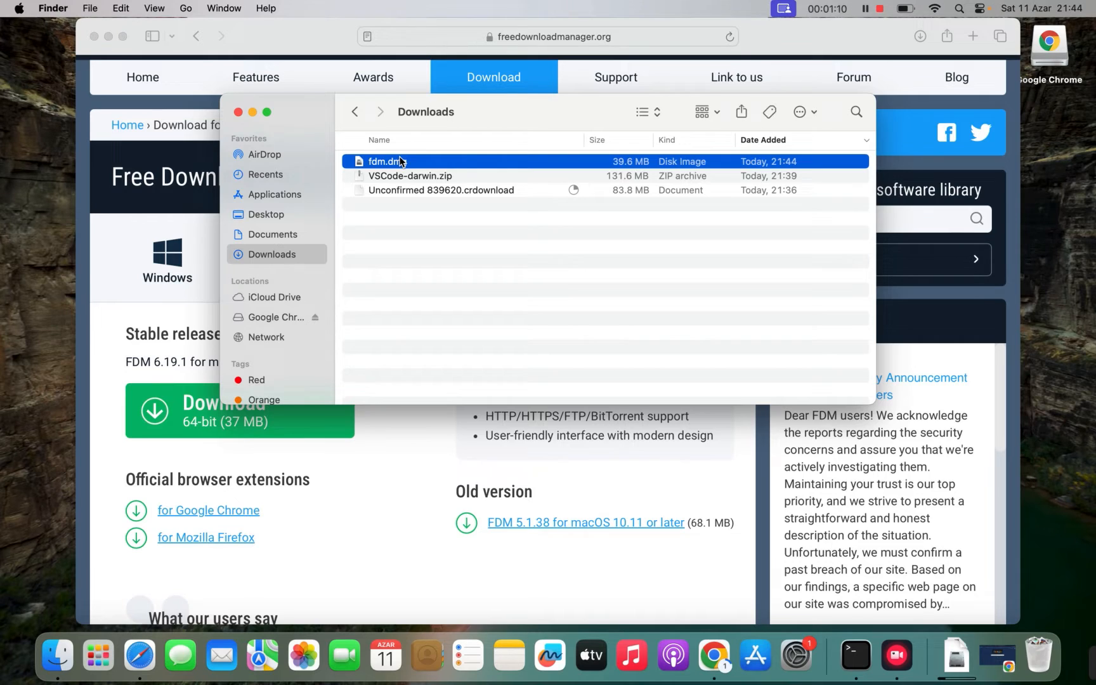
double_click(386, 161)
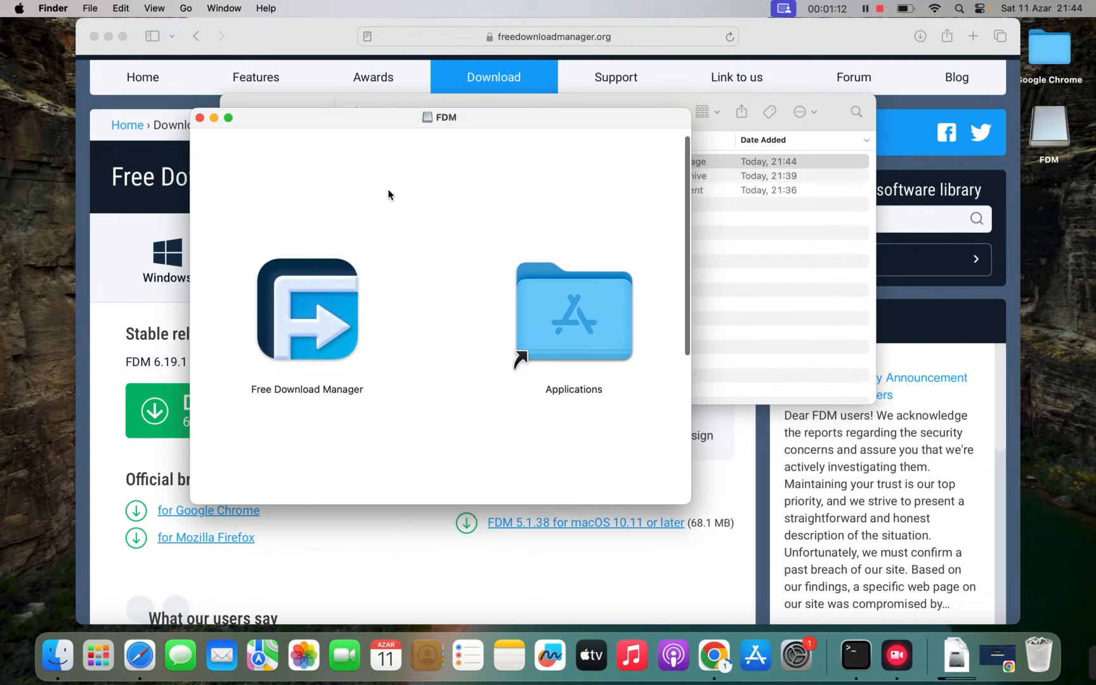
mouse_move(319, 307)
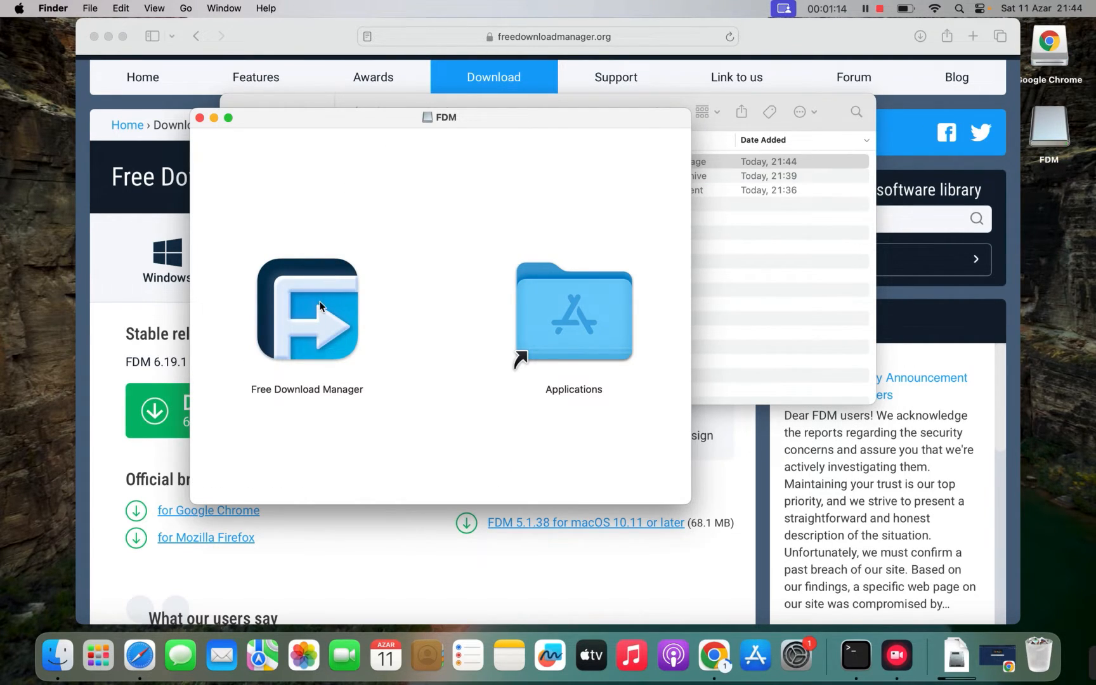
left_click(305, 310)
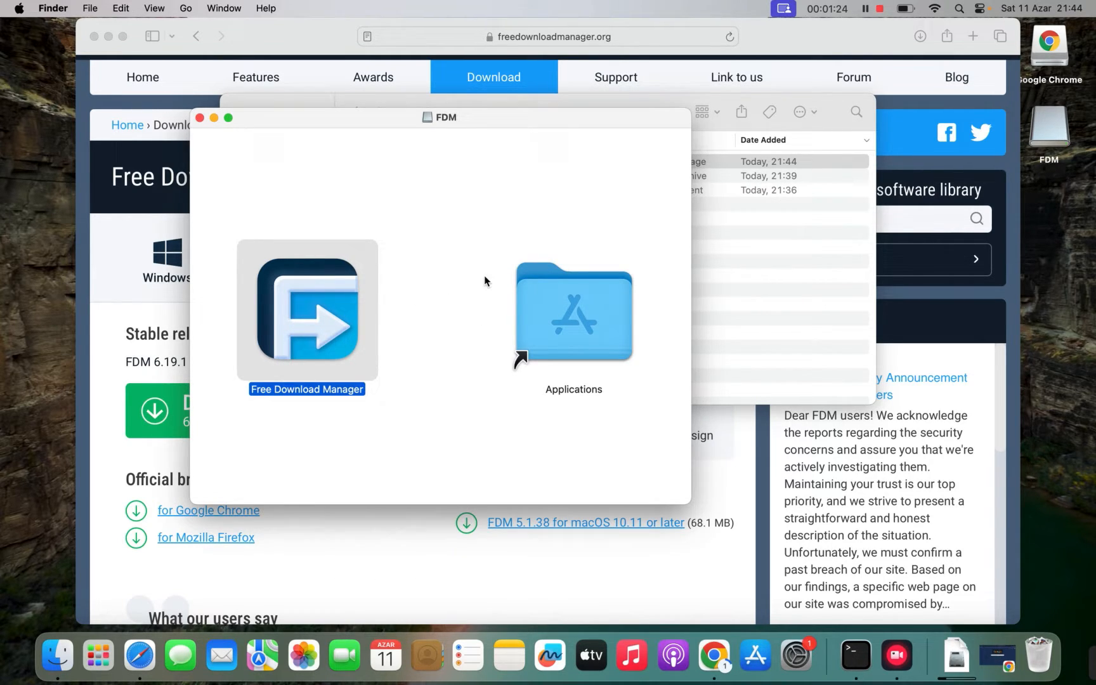
mouse_move(259, 486)
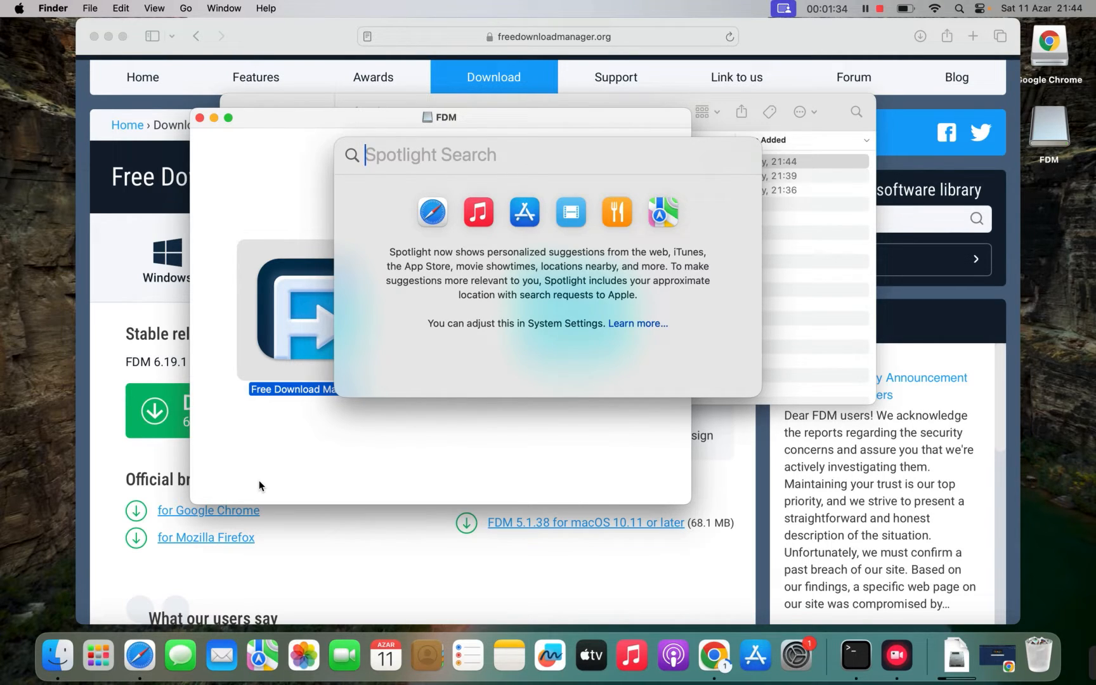
Step: Launch Free Download Manager via Spotlight "fdm" and confirm the internet-download warning
type("fdm")
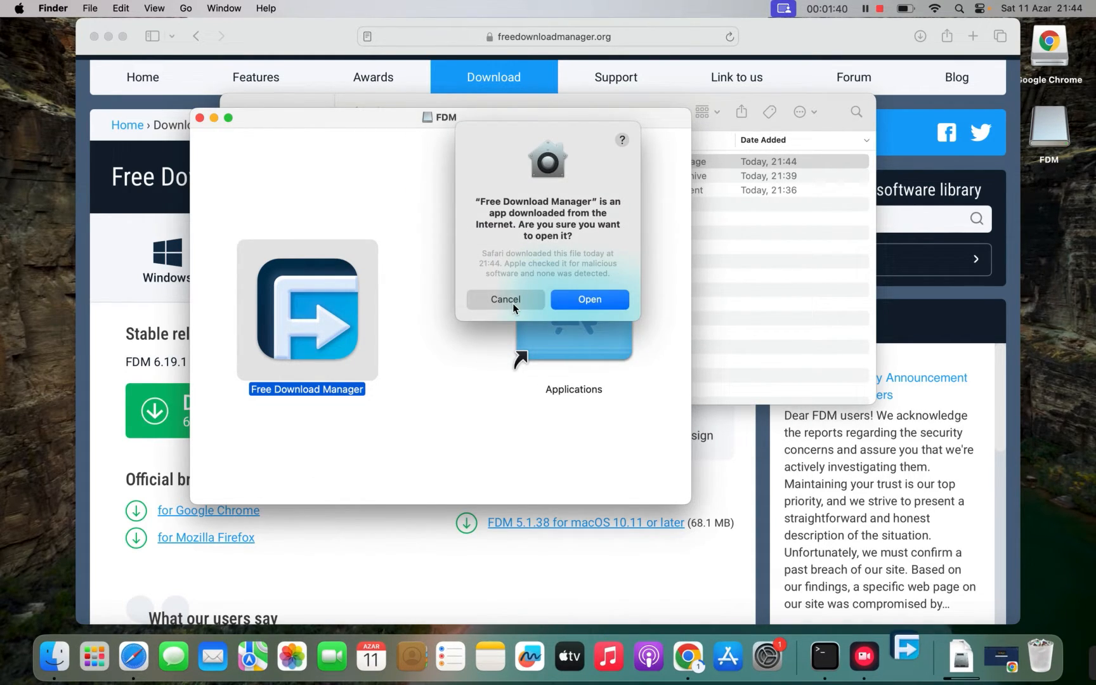
left_click(589, 299)
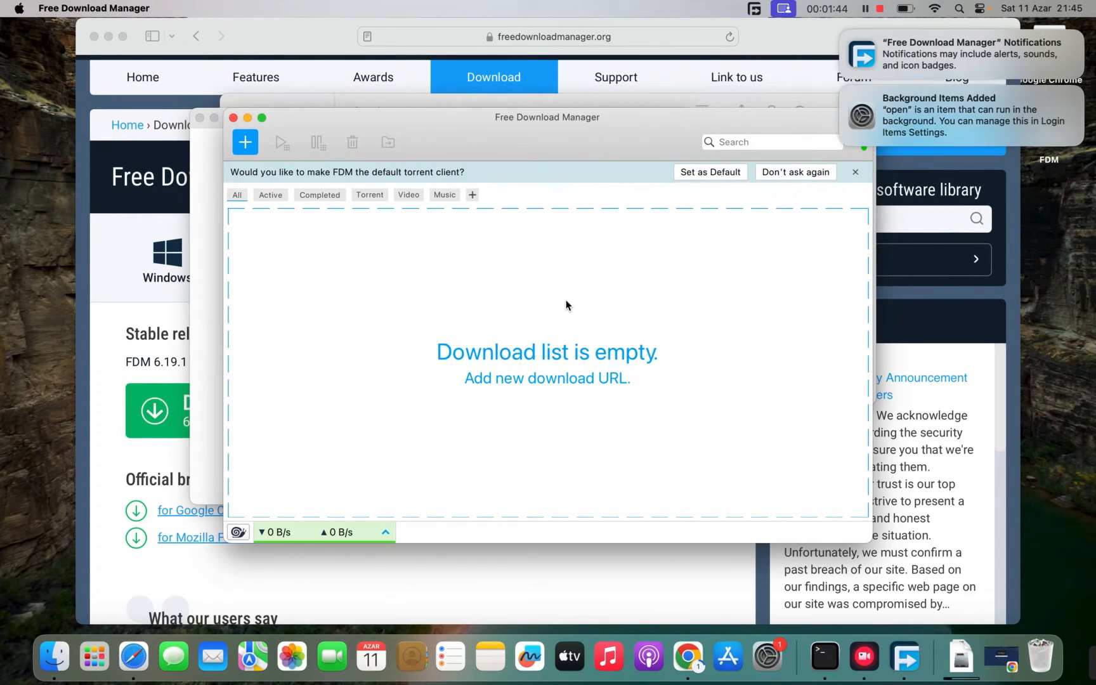
mouse_move(570, 280)
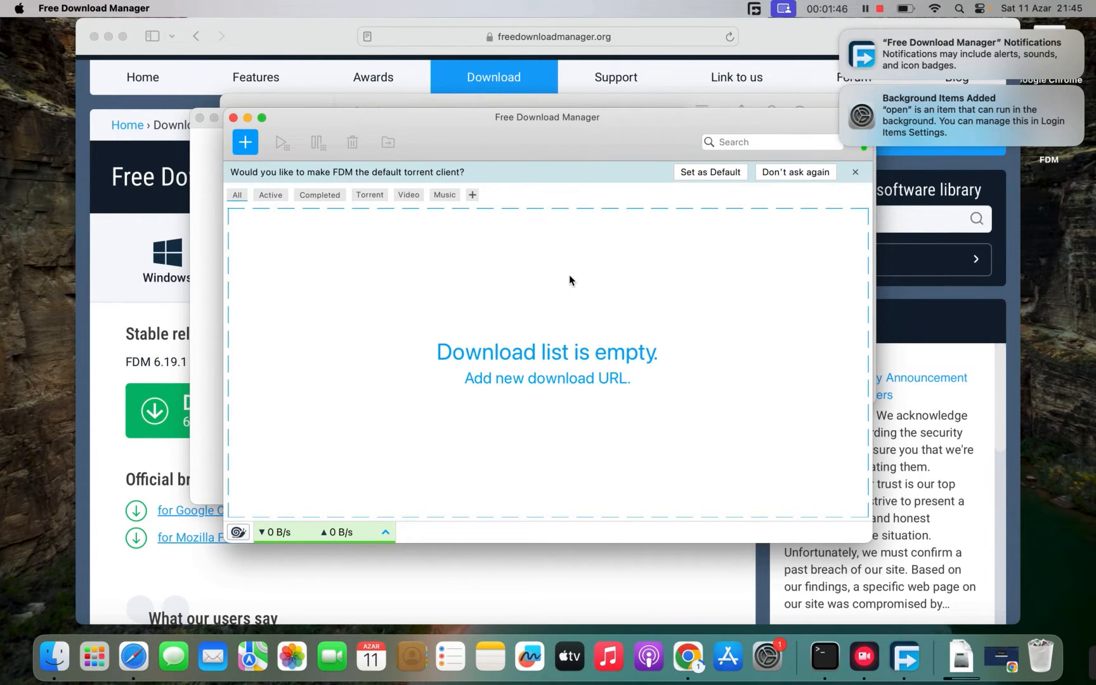